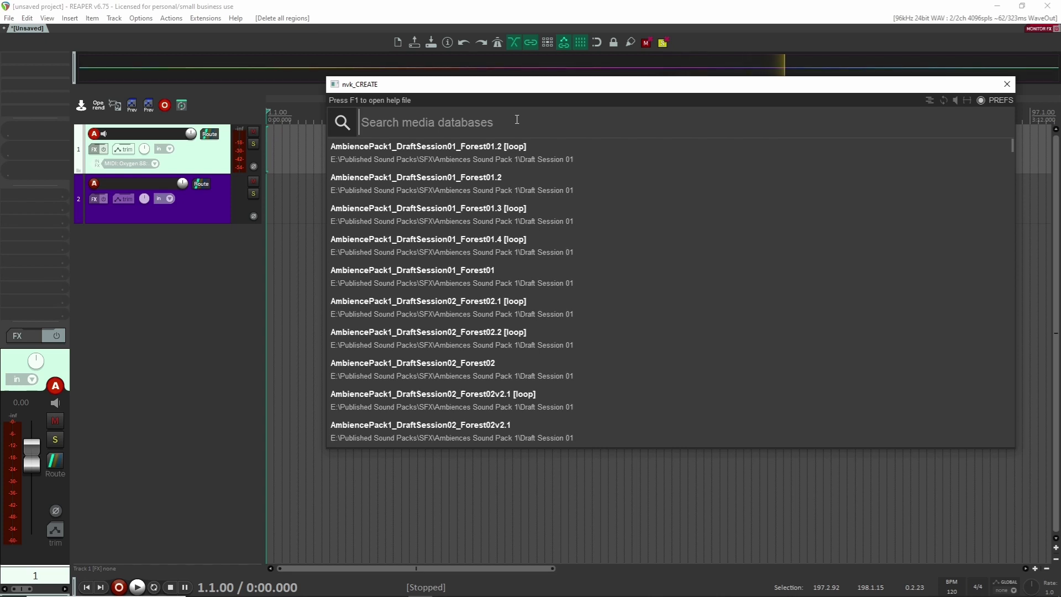
# Step: Enter the search 'gunshot OR explosion OR kick' in nvk_CREATE for a three-layer effect with 50 variations
pyautogui.write('shot OR explosion OR kick')
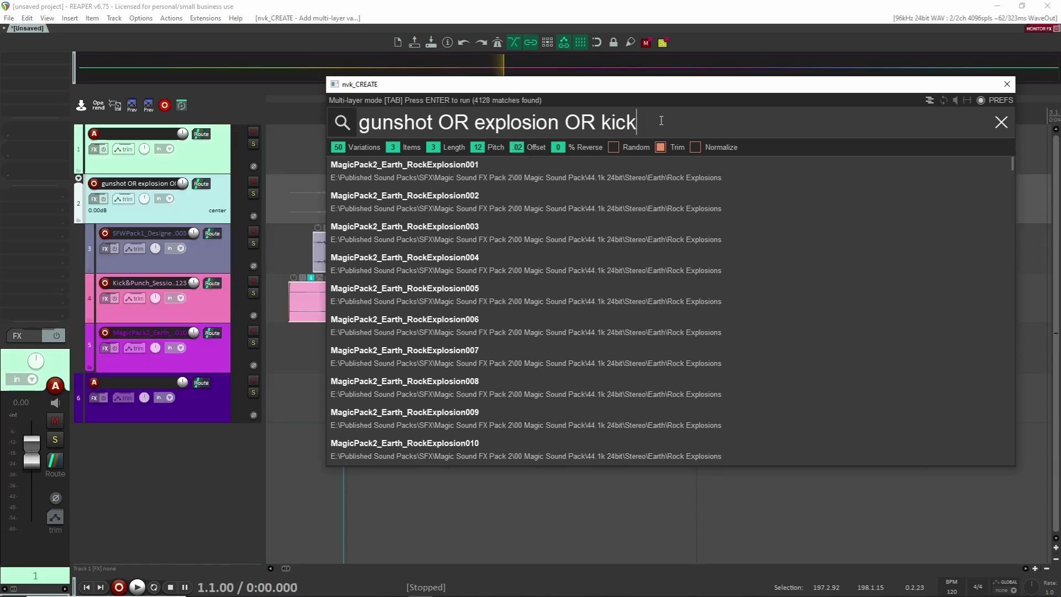
# Step: Finalize the multi-layer search so the gunshot, explosion and kick variations land on the three layer tracks
pyautogui.press('enter')
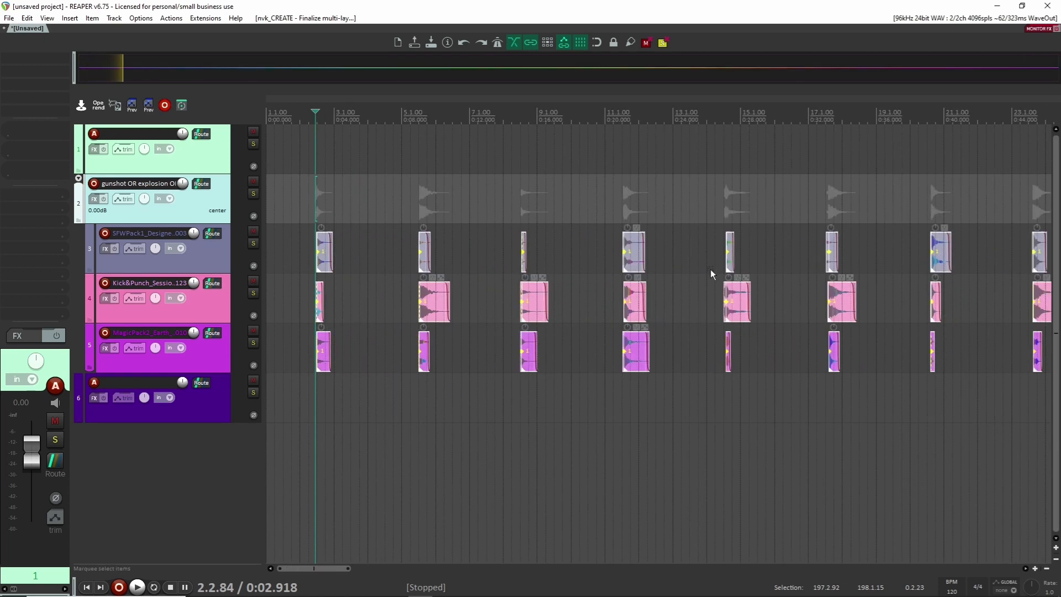
pyautogui.scroll(-3)
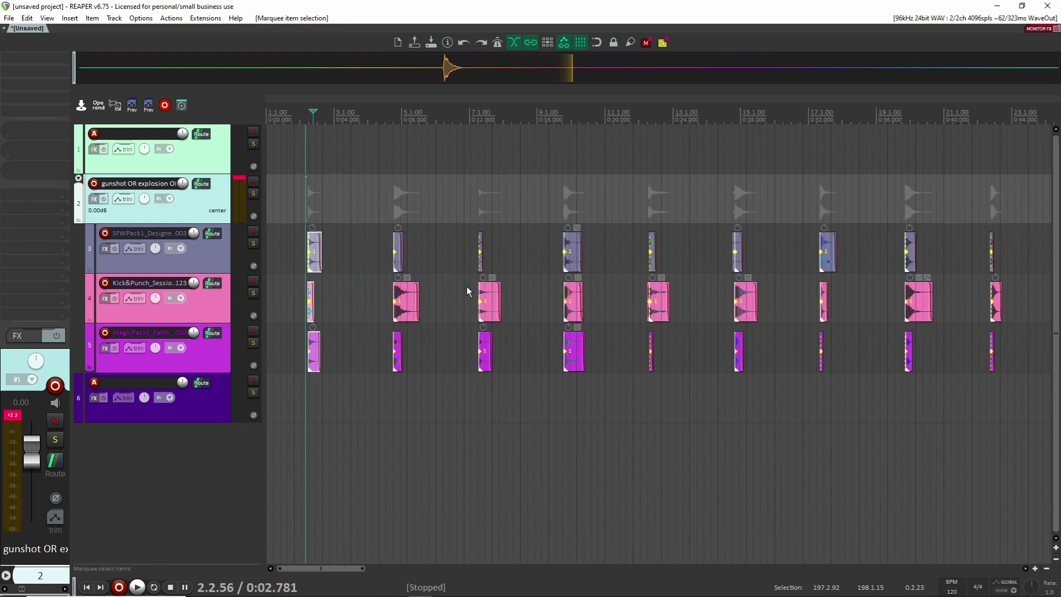
# Step: Scroll down the project toward the copied three-layer effects before working in Variator
pyautogui.scroll(-3)
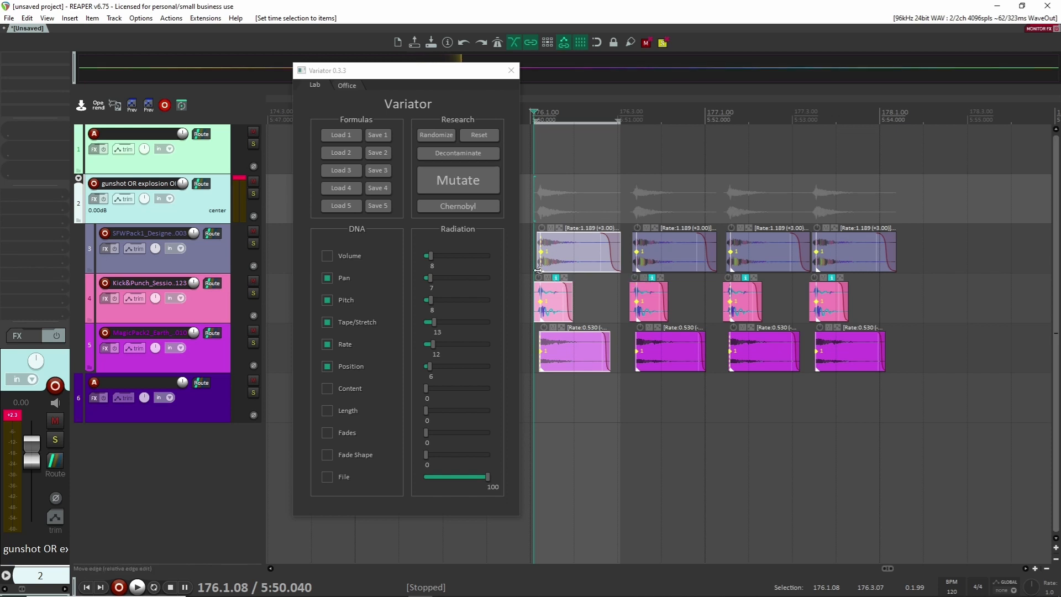
# Step: Mutate three copies of the layered effect so each gets its own pitch and rate values
pyautogui.click(457, 180)
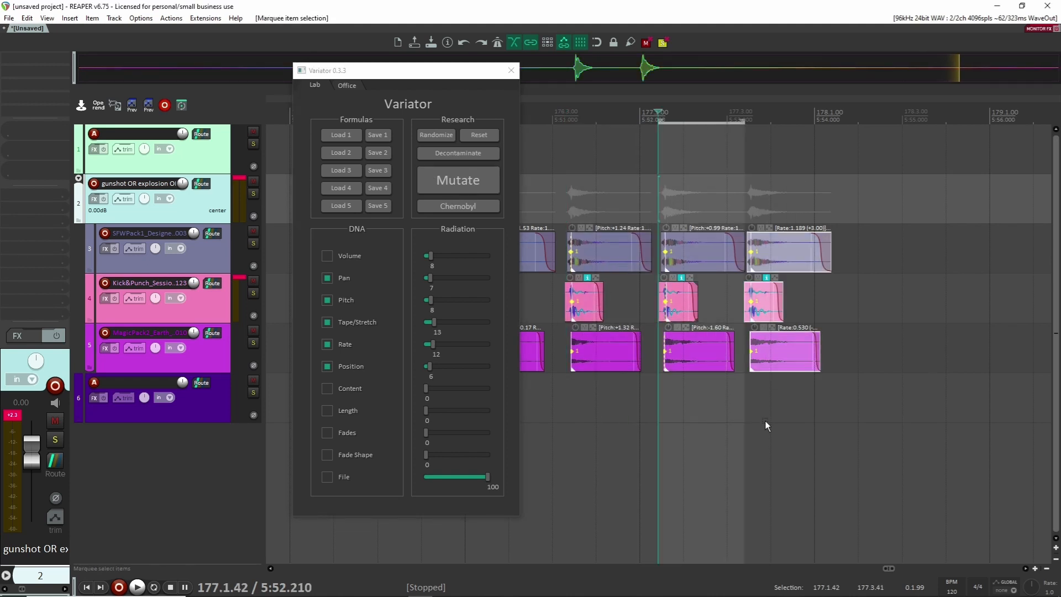
pyautogui.click(457, 180)
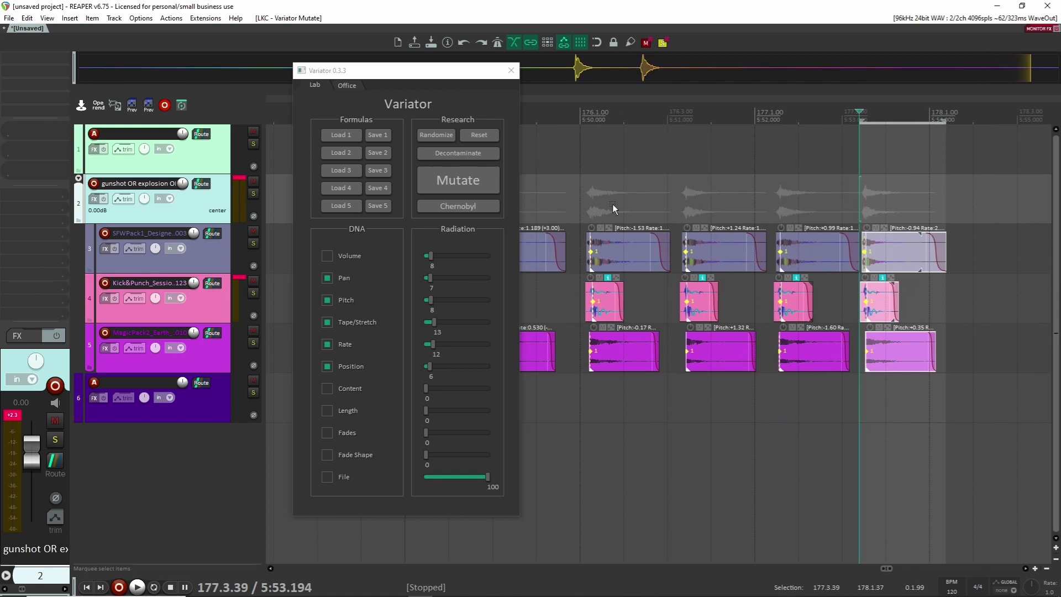
pyautogui.click(137, 587)
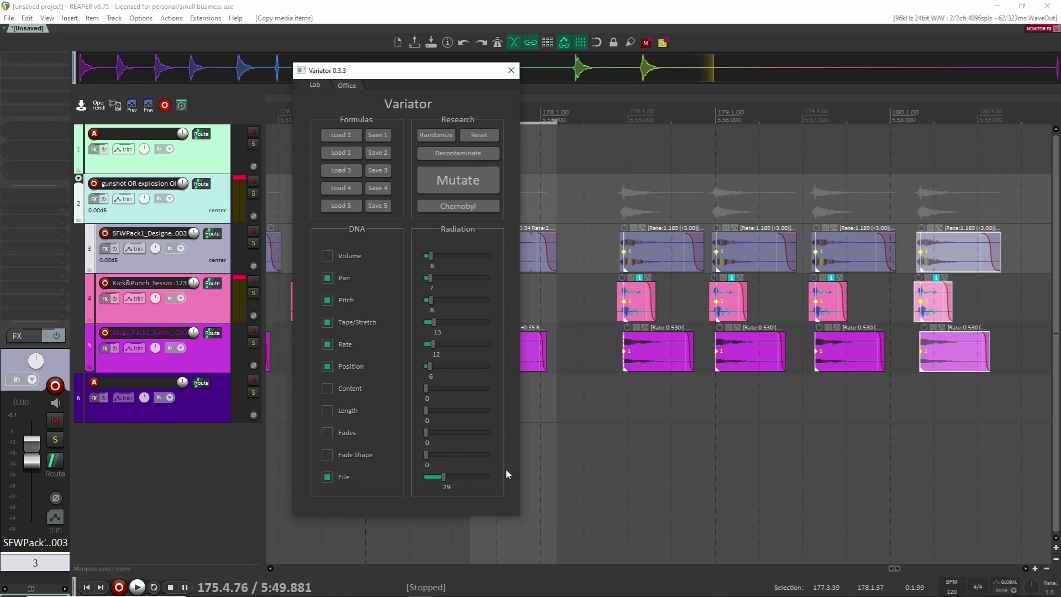
# Step: Set Variator's File radiation amount to 31 so mutations can swap source sounds
pyautogui.moveTo(434, 477); pyautogui.dragTo(446, 477)
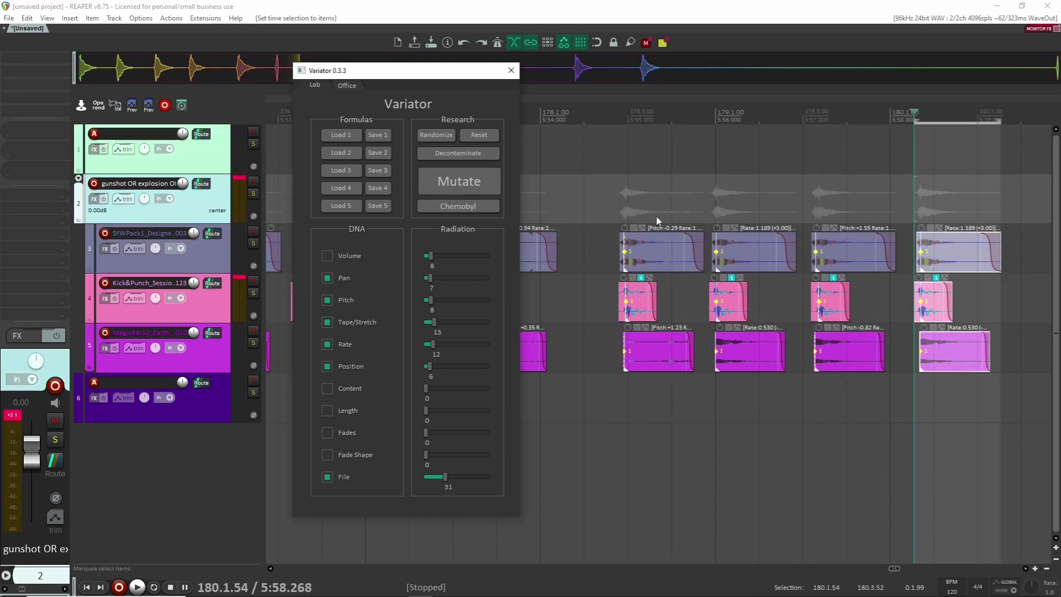
# Step: Mutate three more of the new copies with pitch, rate and source-file variation
pyautogui.click(136, 587)
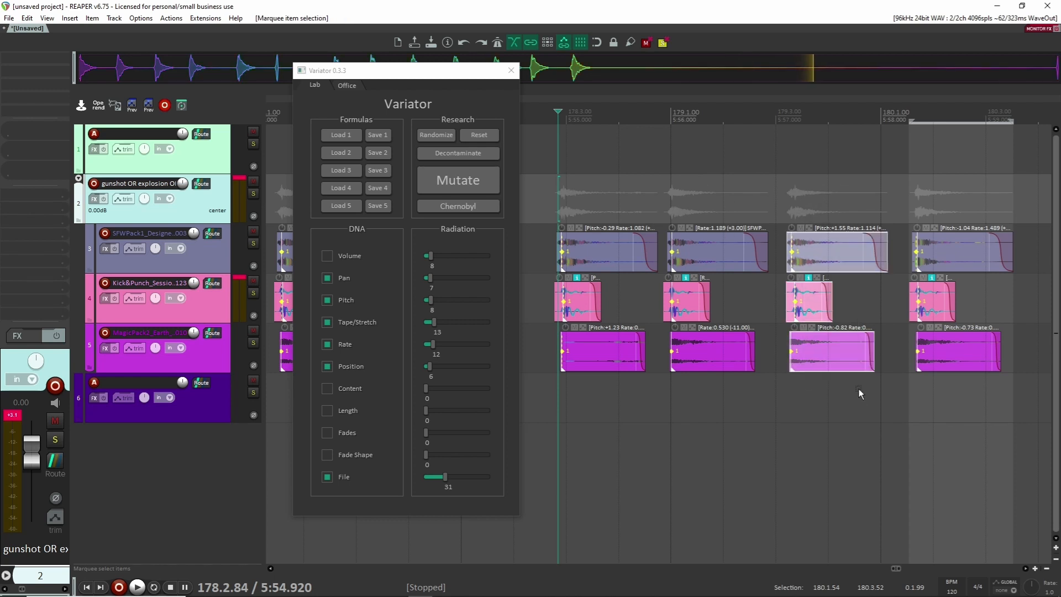
pyautogui.click(457, 180)
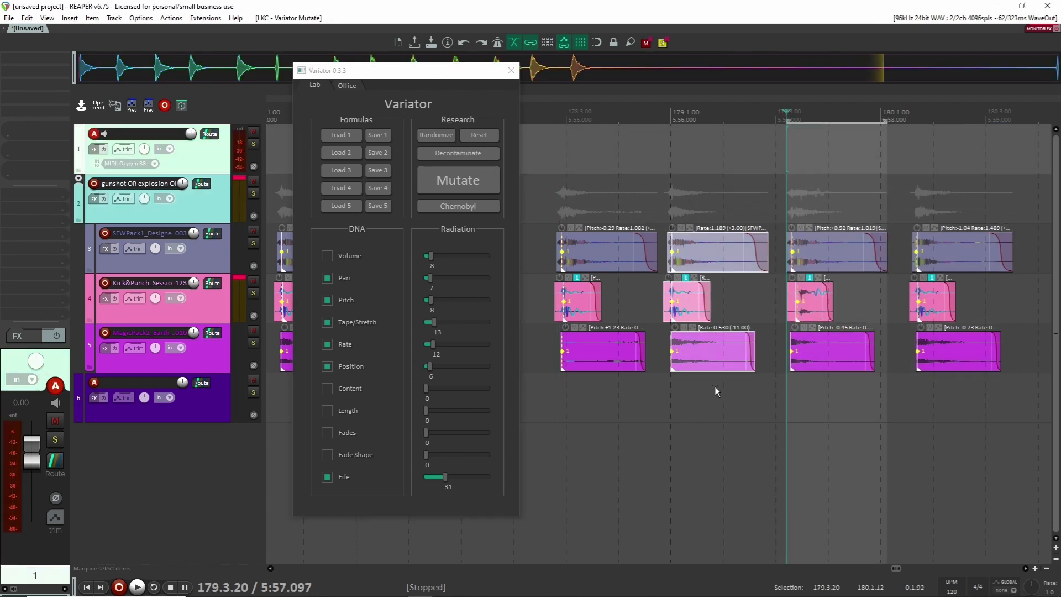
pyautogui.click(137, 586)
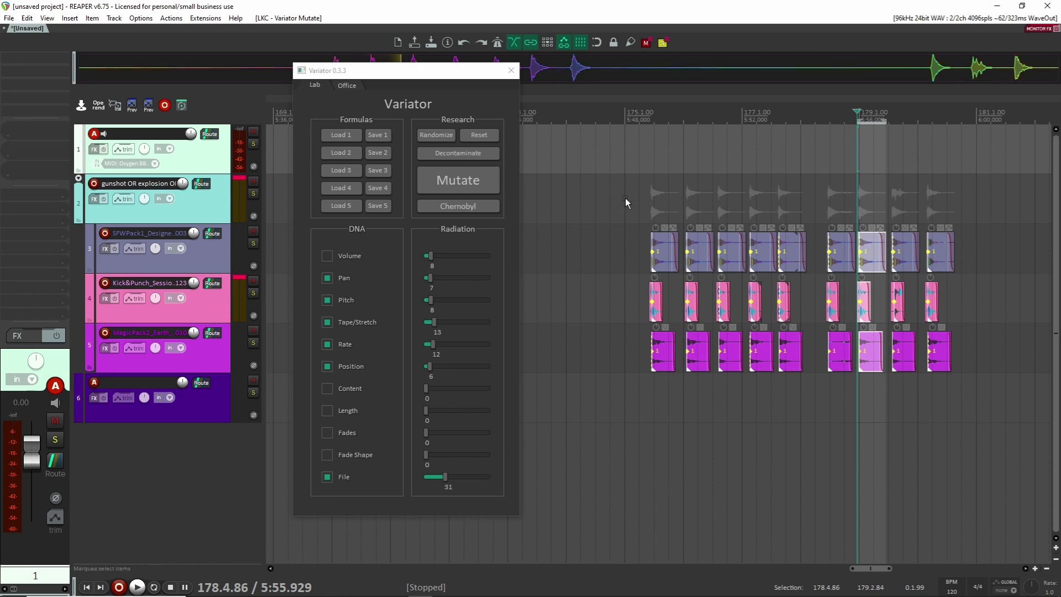
pyautogui.moveTo(606, 234)
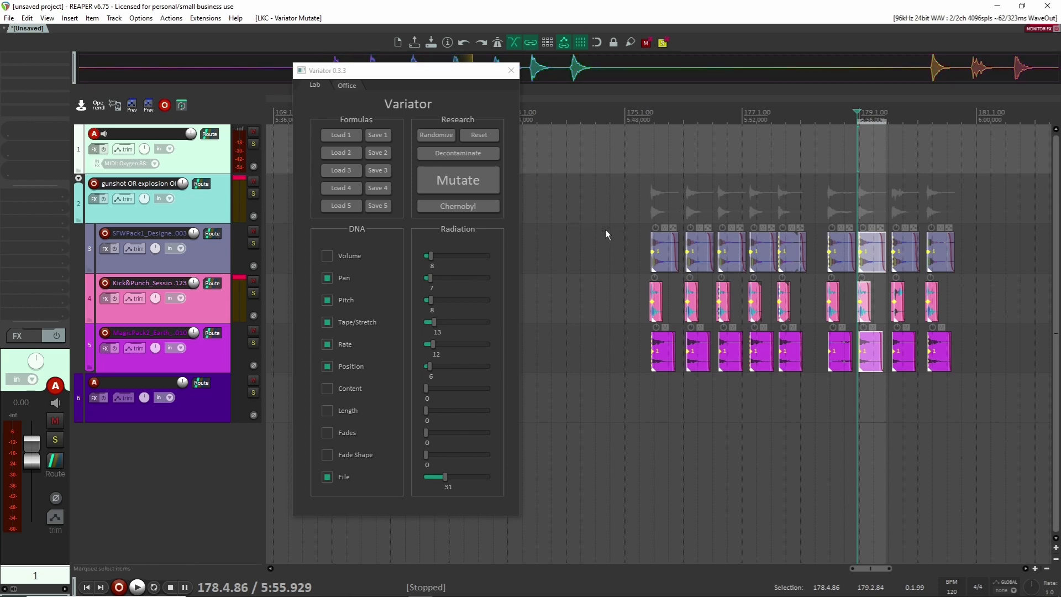